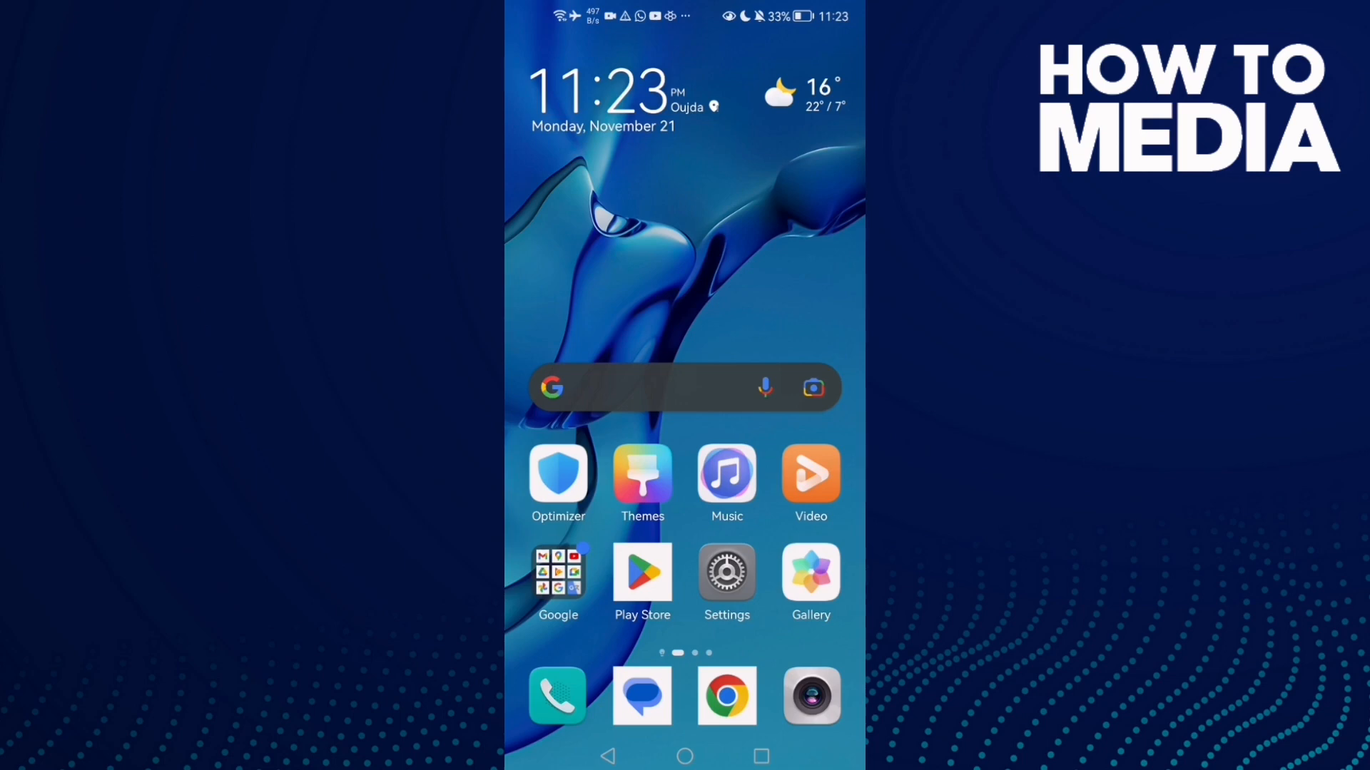
Open Settings, search Apps for "team", and open the Teams app info page
left_click(726, 572)
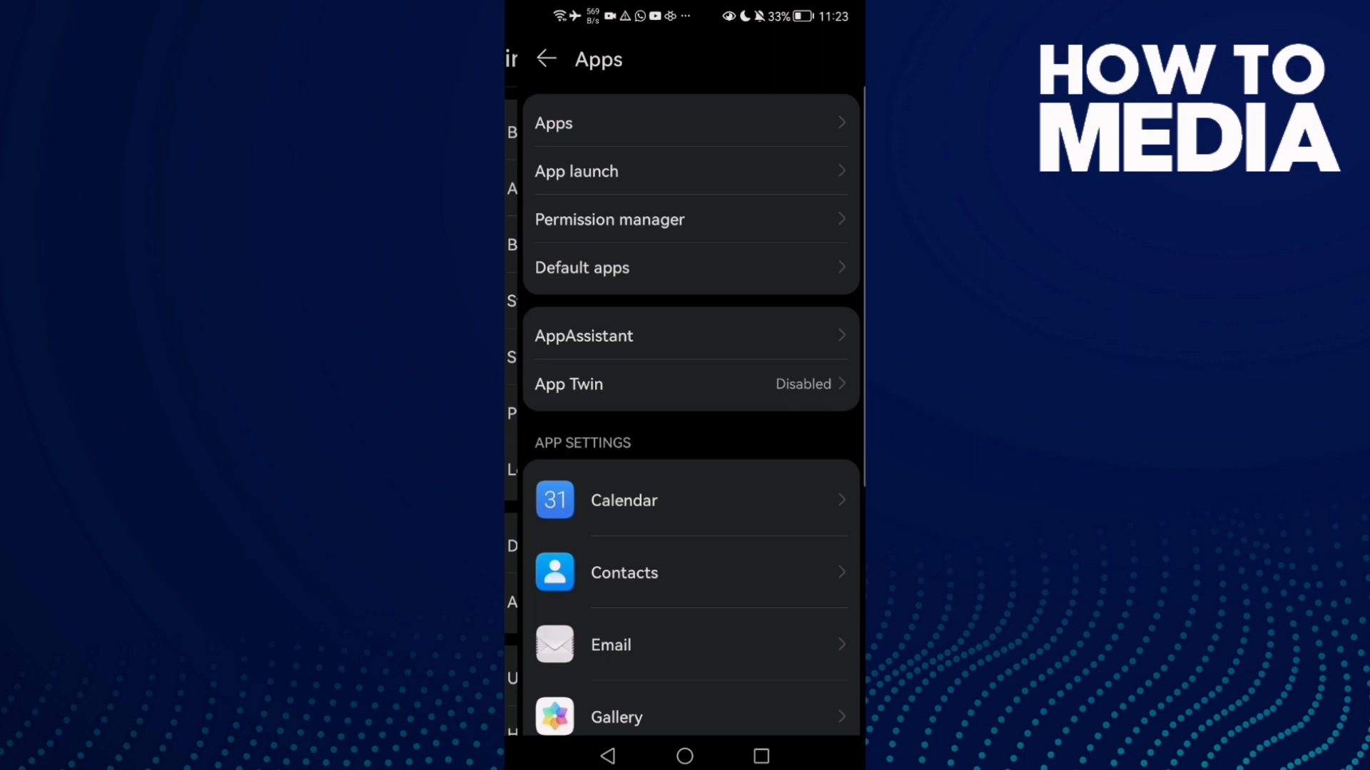
type("team")
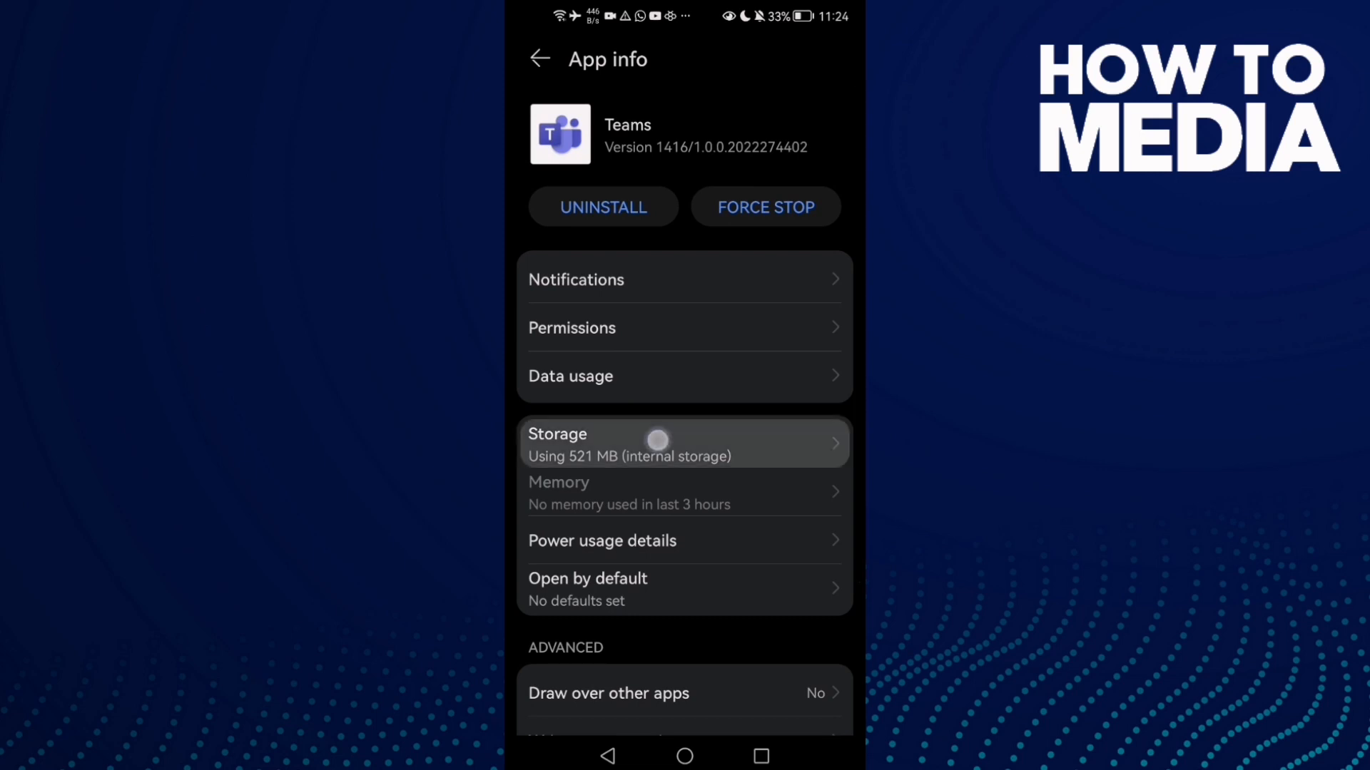
Clear the Teams 135 kB cache and force stop the Teams app
left_click(658, 441)
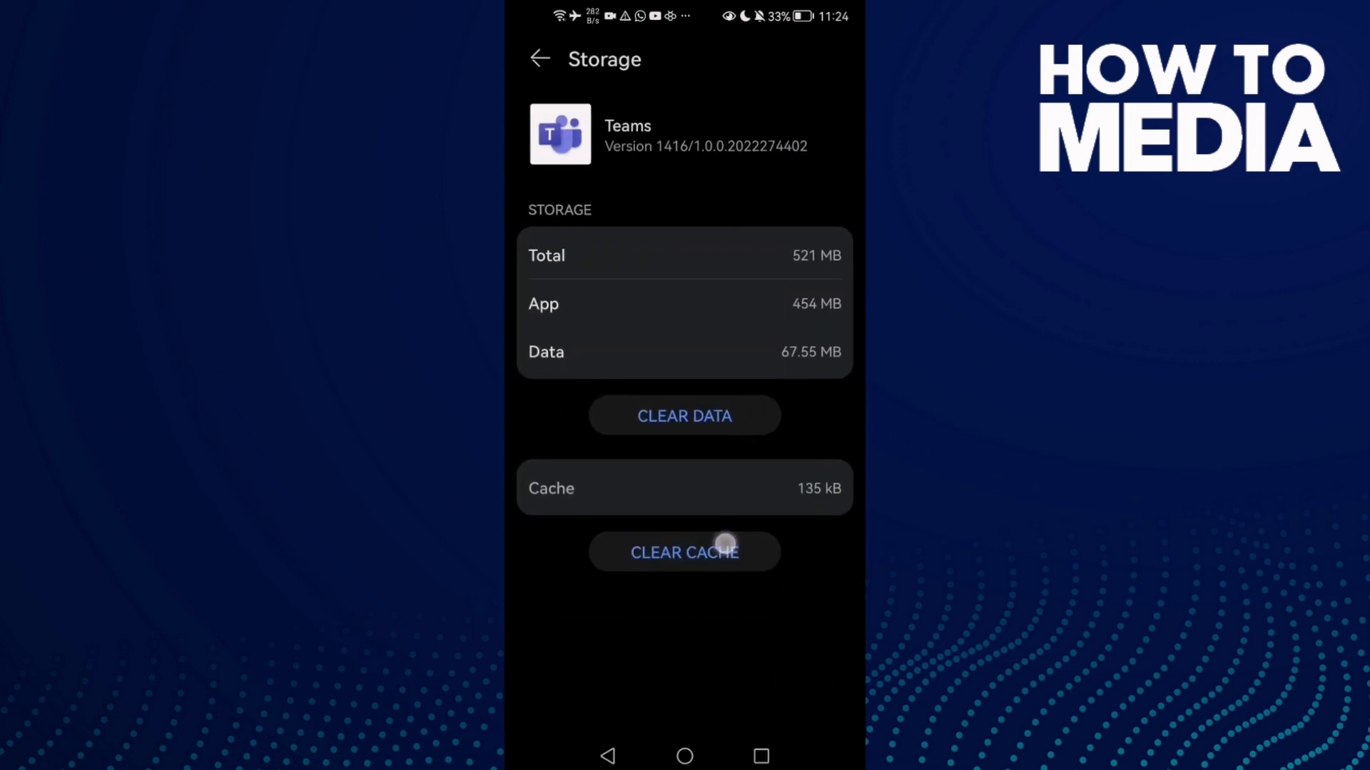
left_click(539, 59)
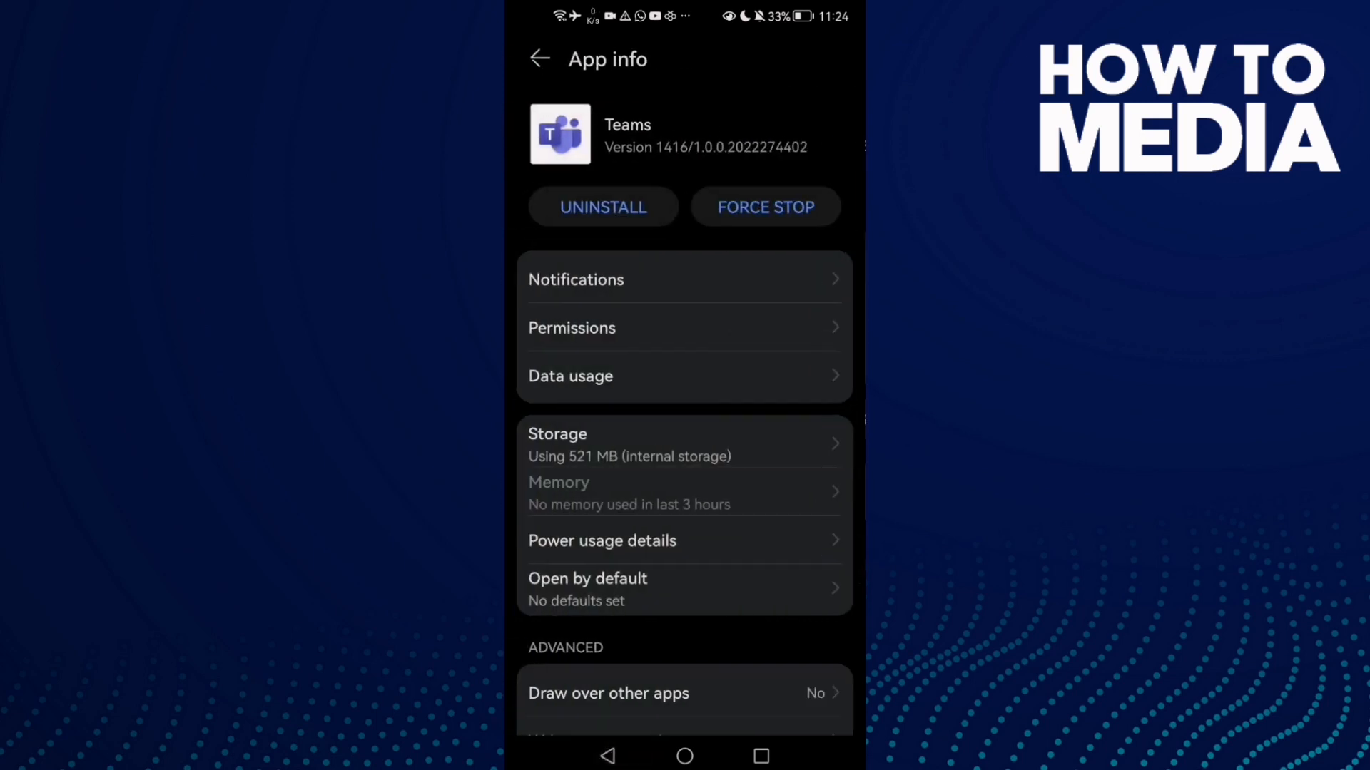
left_click(764, 207)
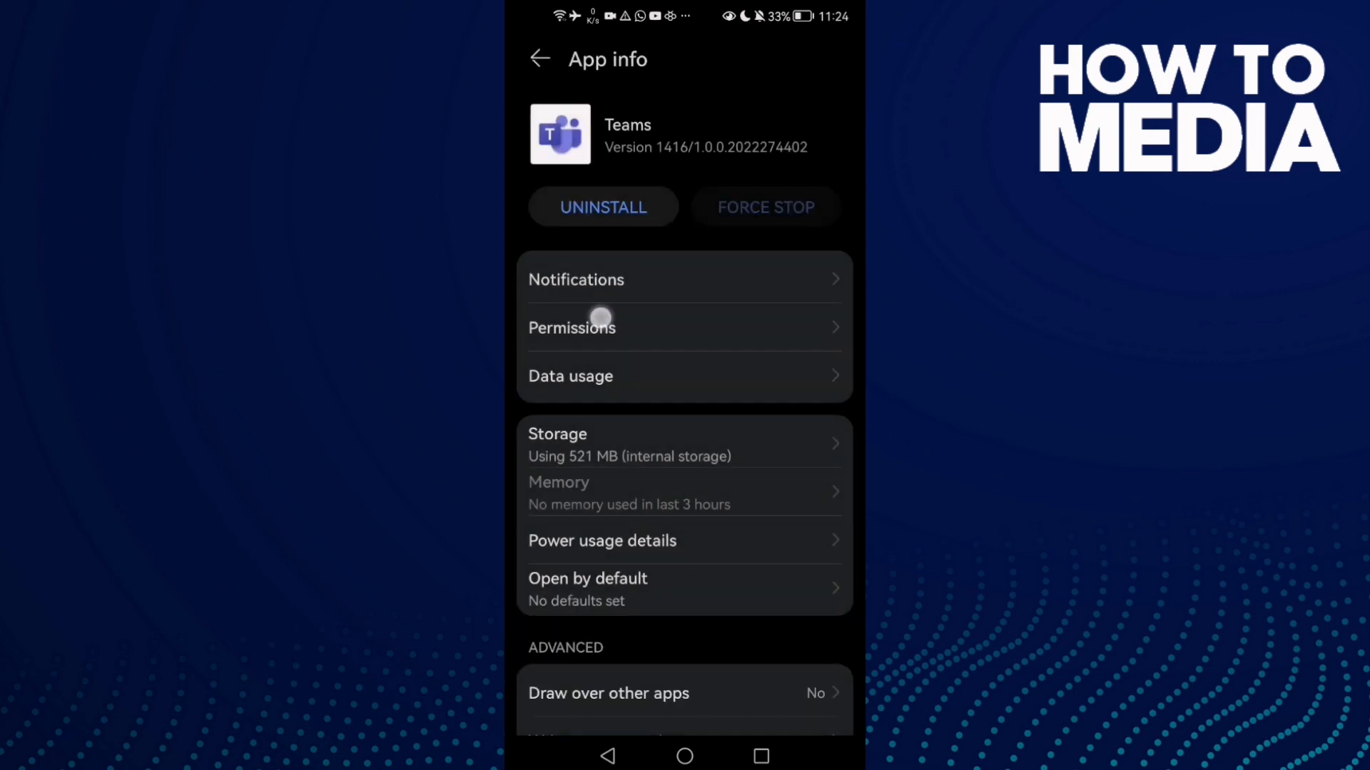
Allow the Teams microphone permission and go back to the home screen
left_click(572, 327)
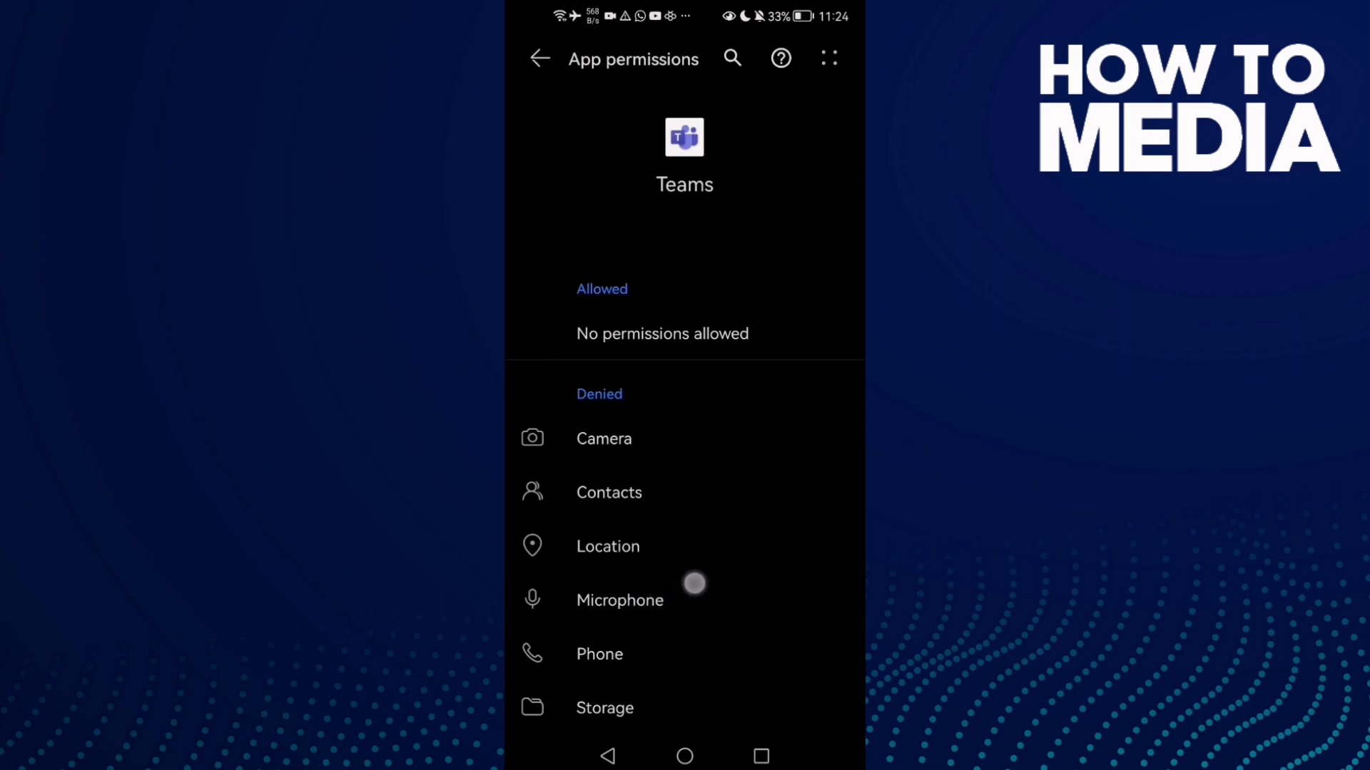
left_click(620, 600)
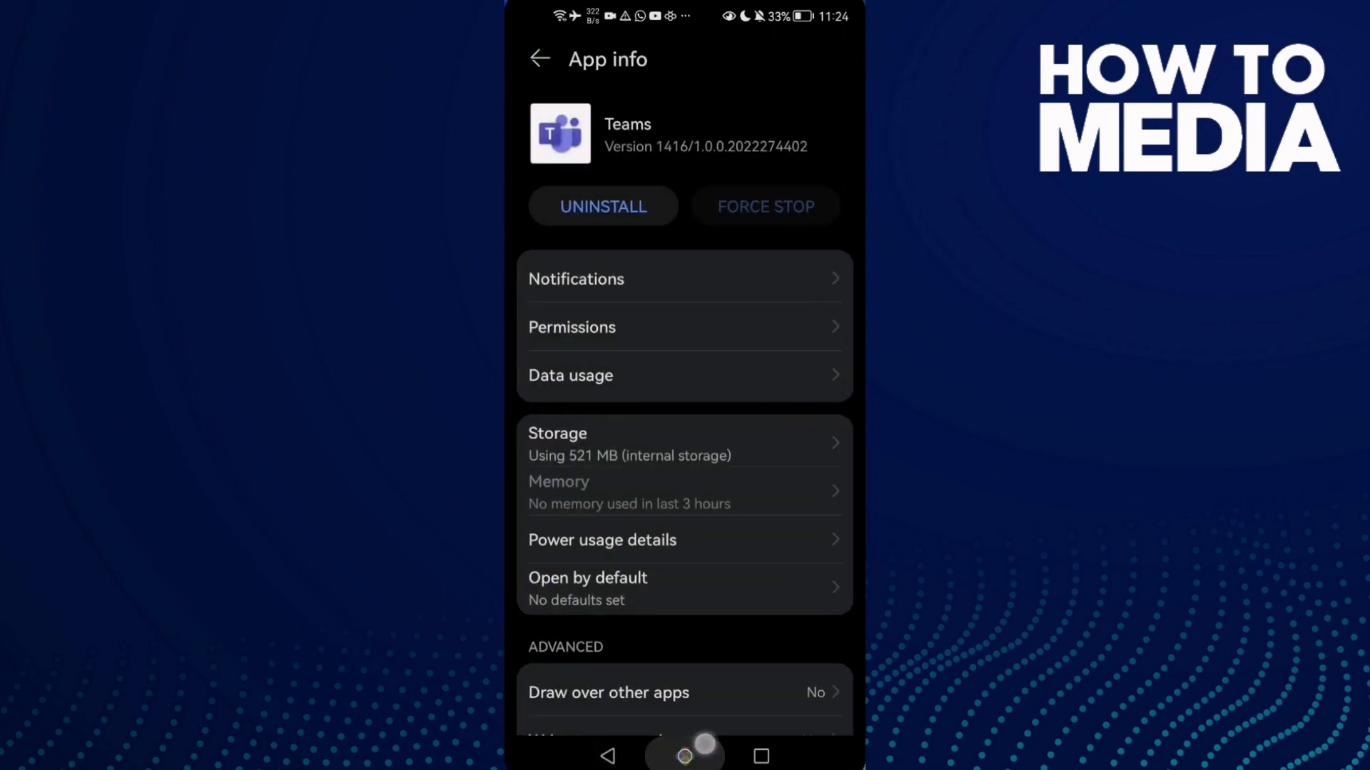
left_click(684, 756)
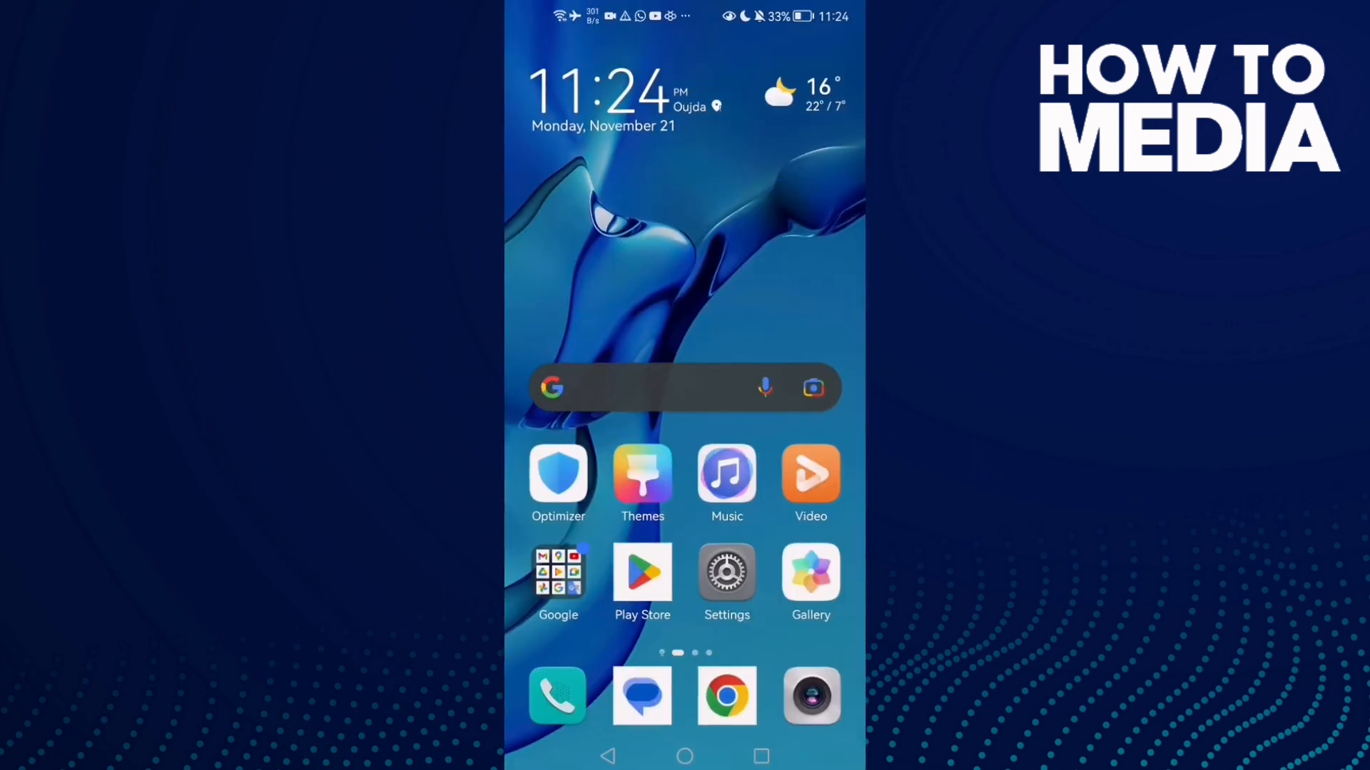